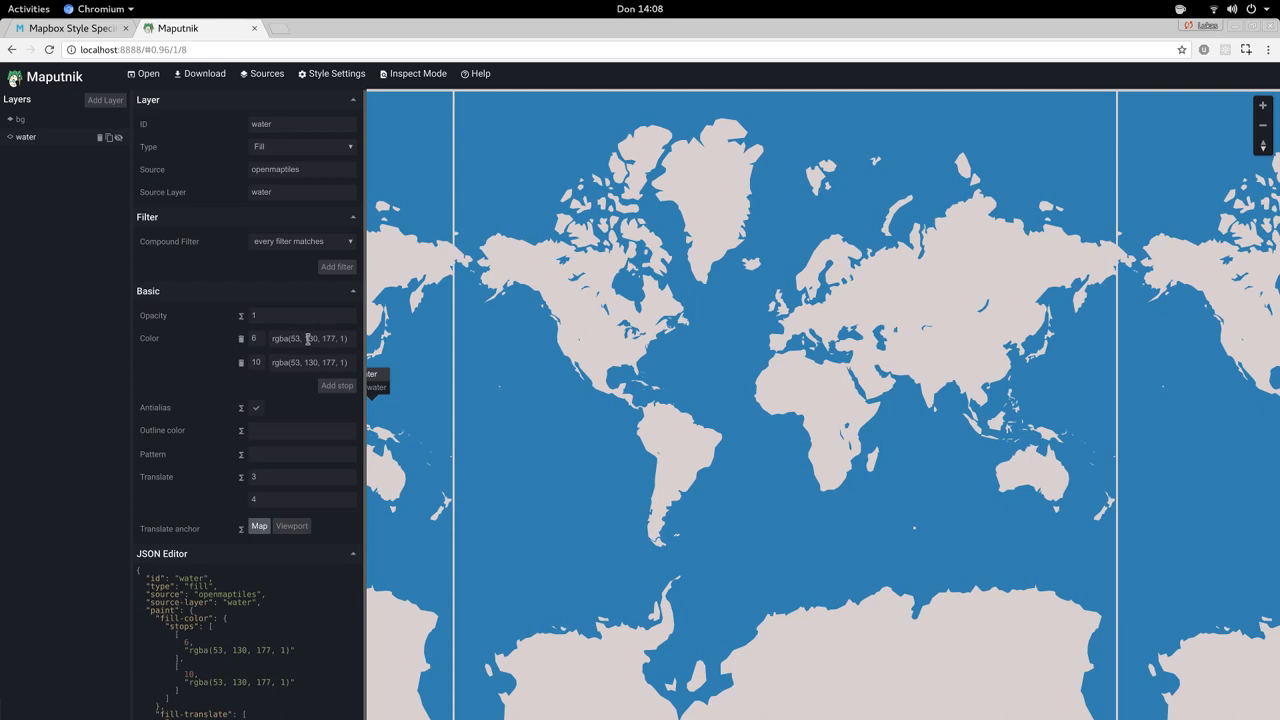
Add two zoom stops to the water layer's fill colour, making four stops.
{"action": "left_click", "coordinate": [256, 338]}
{"action": "type", "text": "2"}
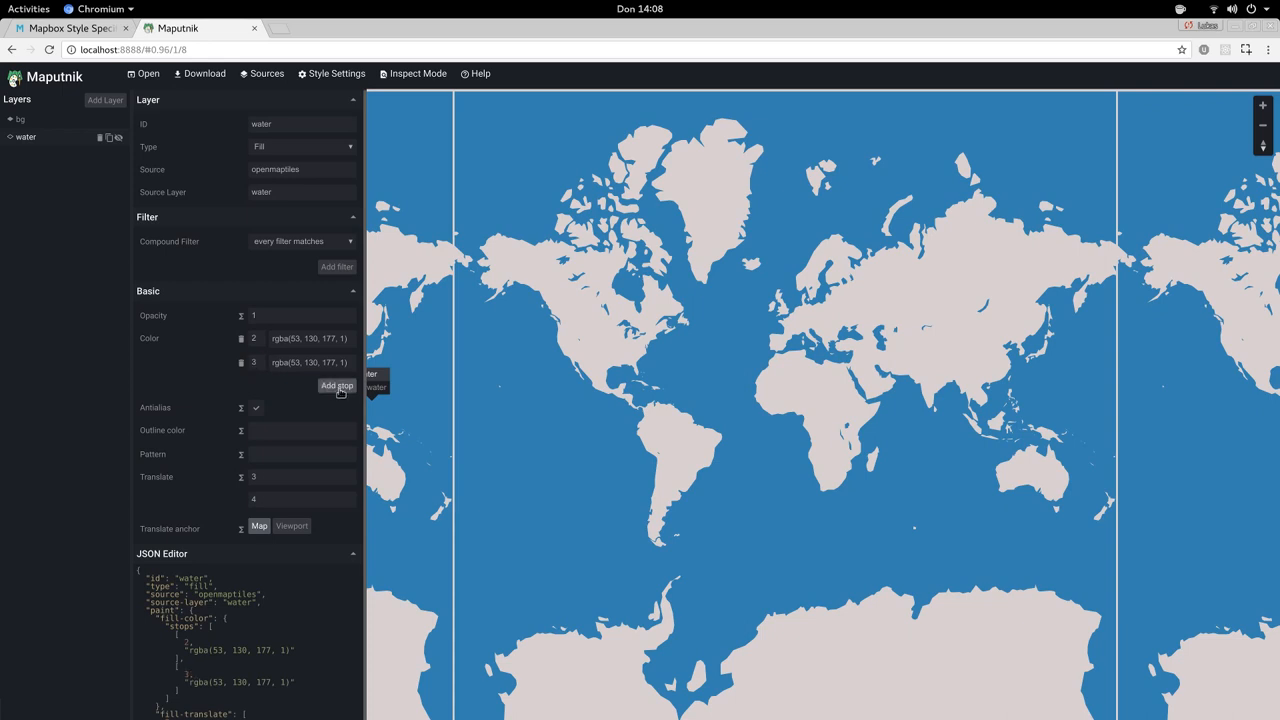
{"action": "left_click", "coordinate": [336, 384]}
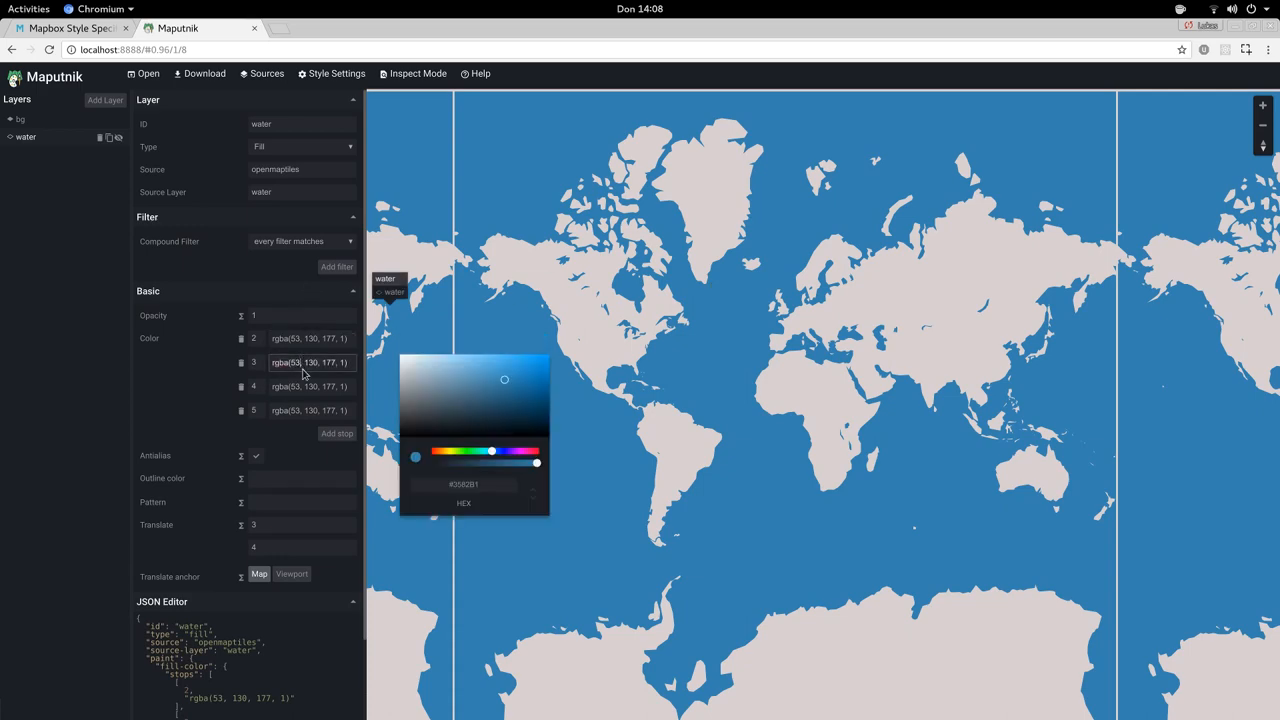
Pick new colours for the two new stops so water turns red at high zoom.
{"action": "left_click", "coordinate": [804, 332]}
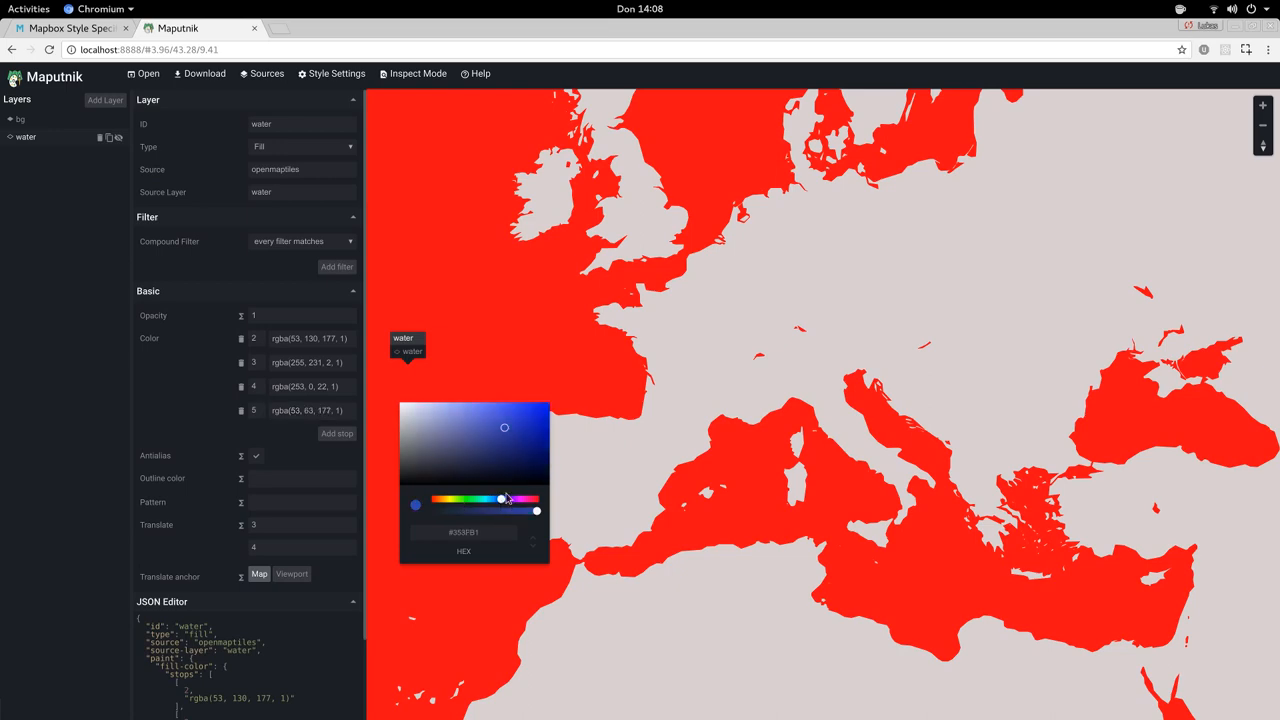
{"action": "left_click", "coordinate": [504, 496]}
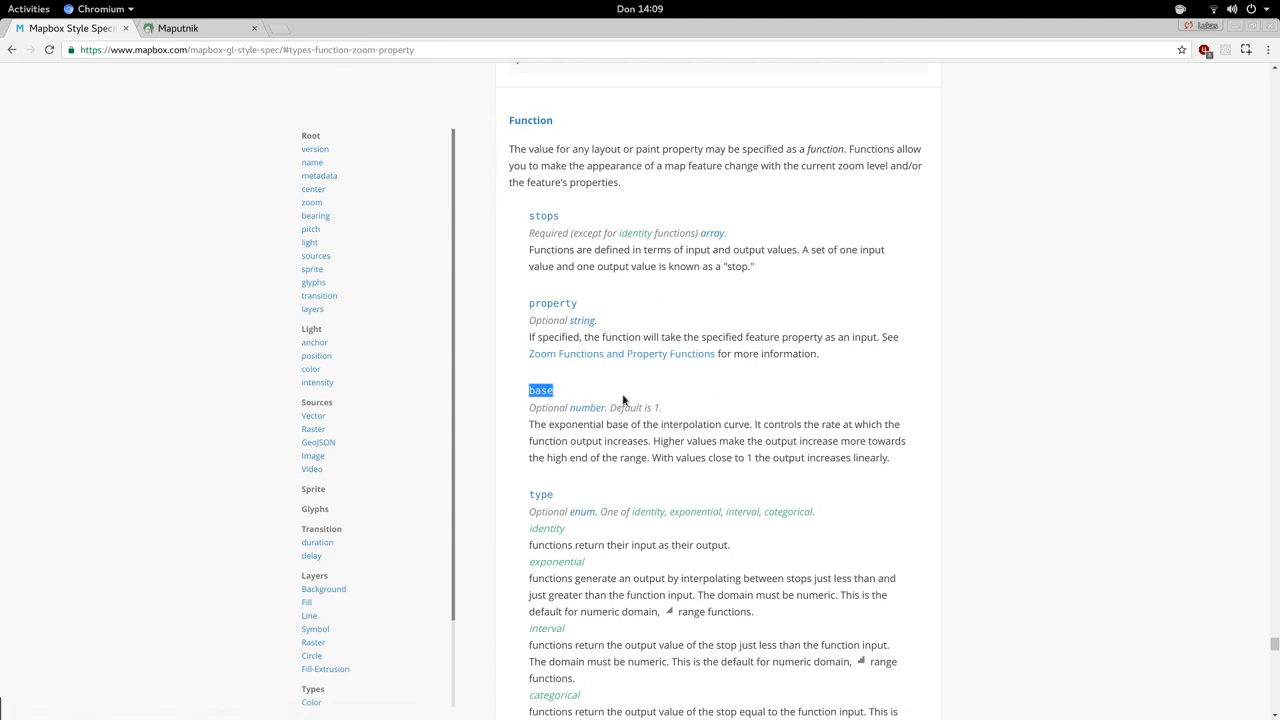
{"action": "mouse_move", "coordinate": [512, 432]}
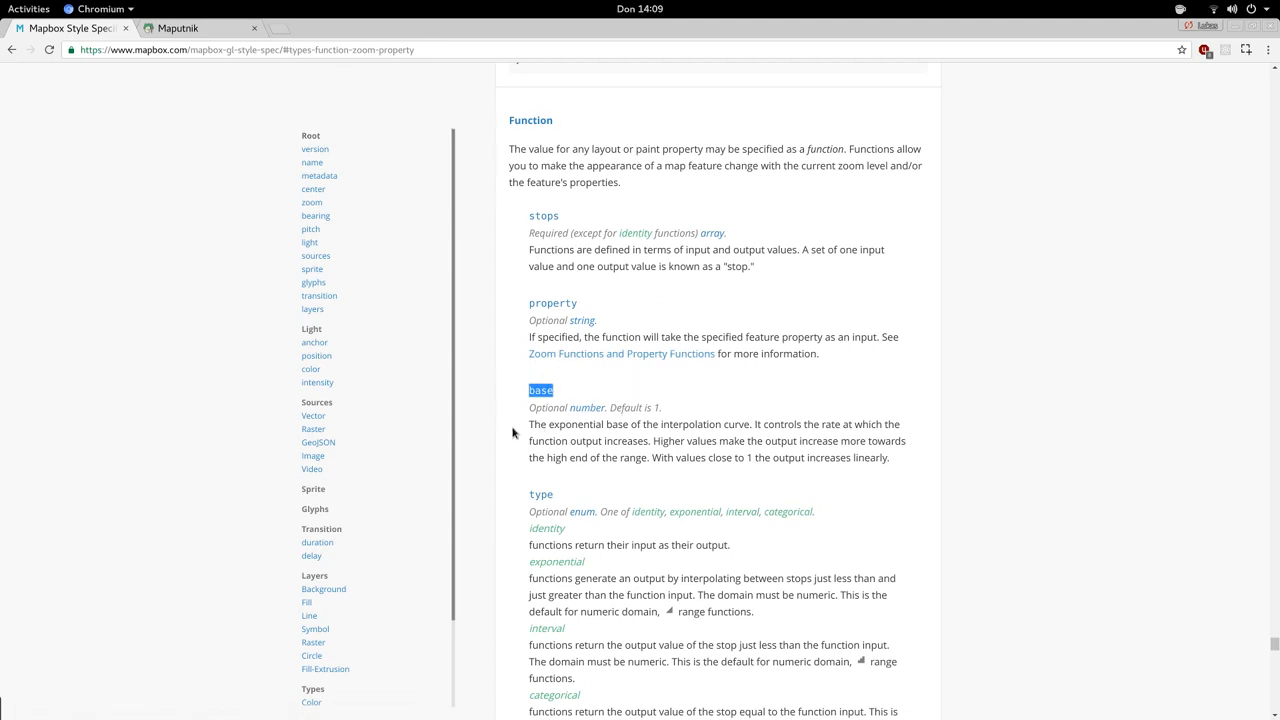
{"action": "mouse_move", "coordinate": [540, 388]}
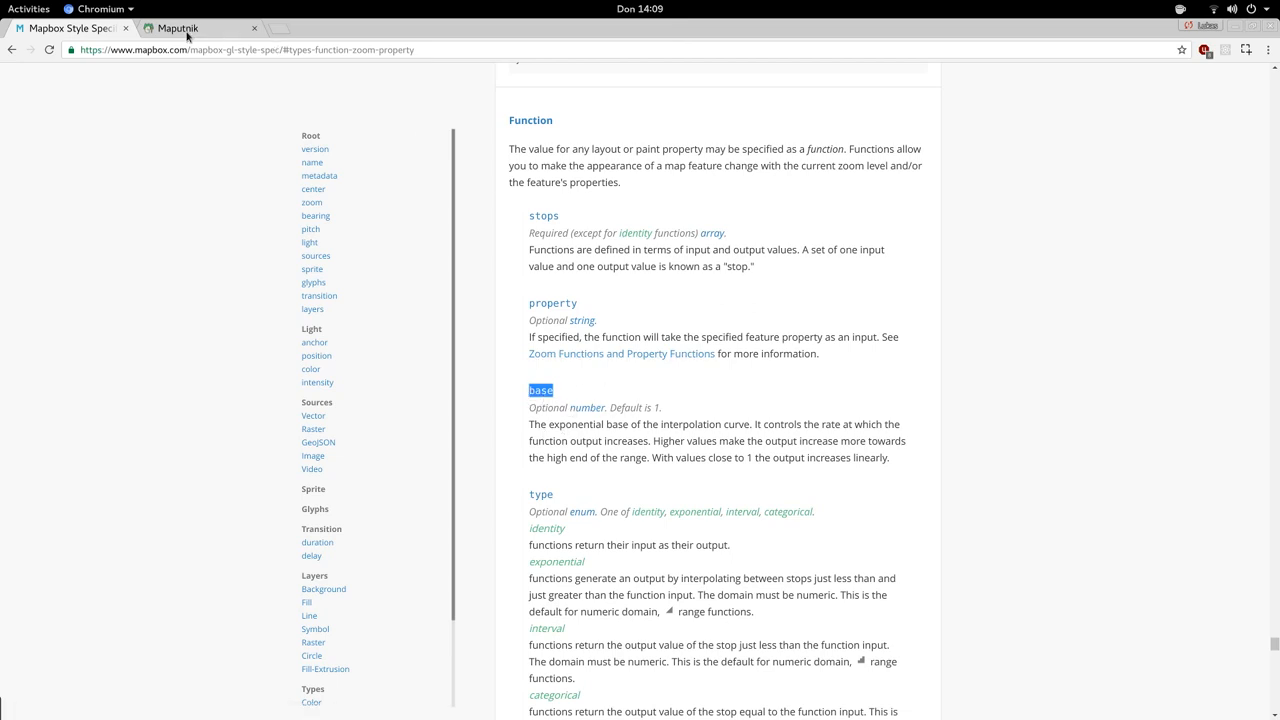
Return from the style spec tab to the Maputnik map style editor.
{"action": "left_click", "coordinate": [176, 28]}
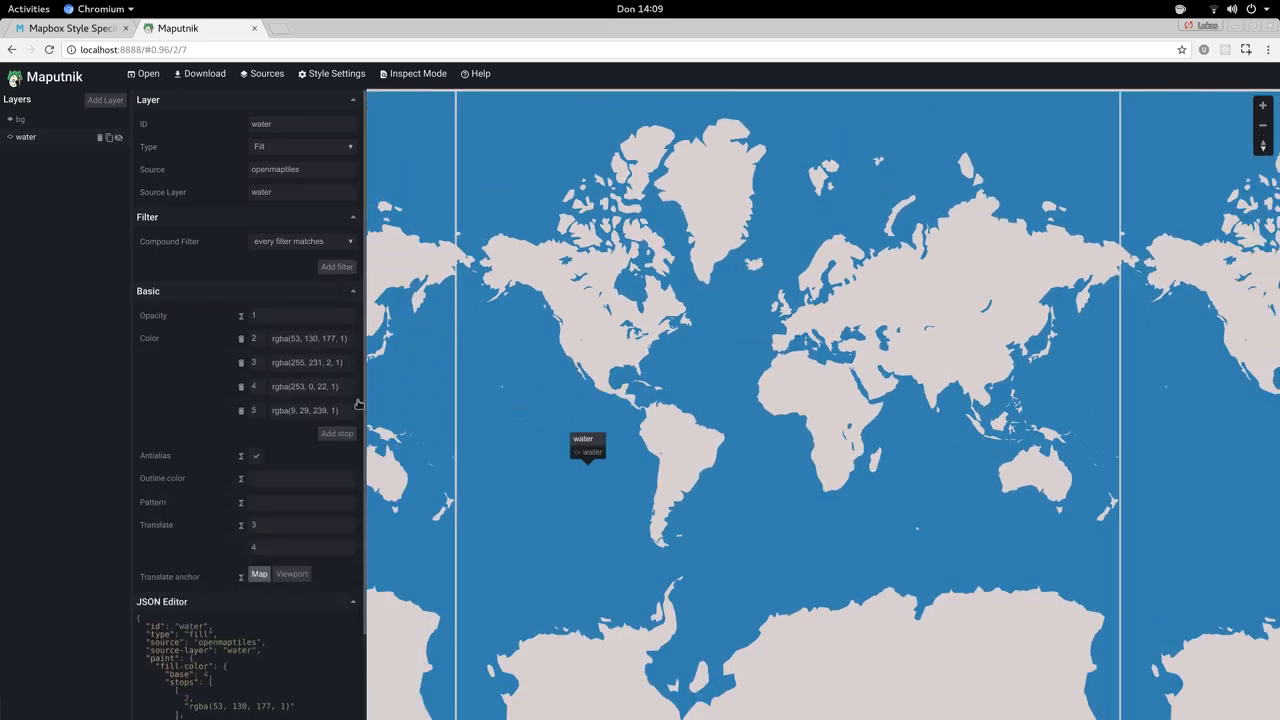
{"action": "mouse_move", "coordinate": [240, 576]}
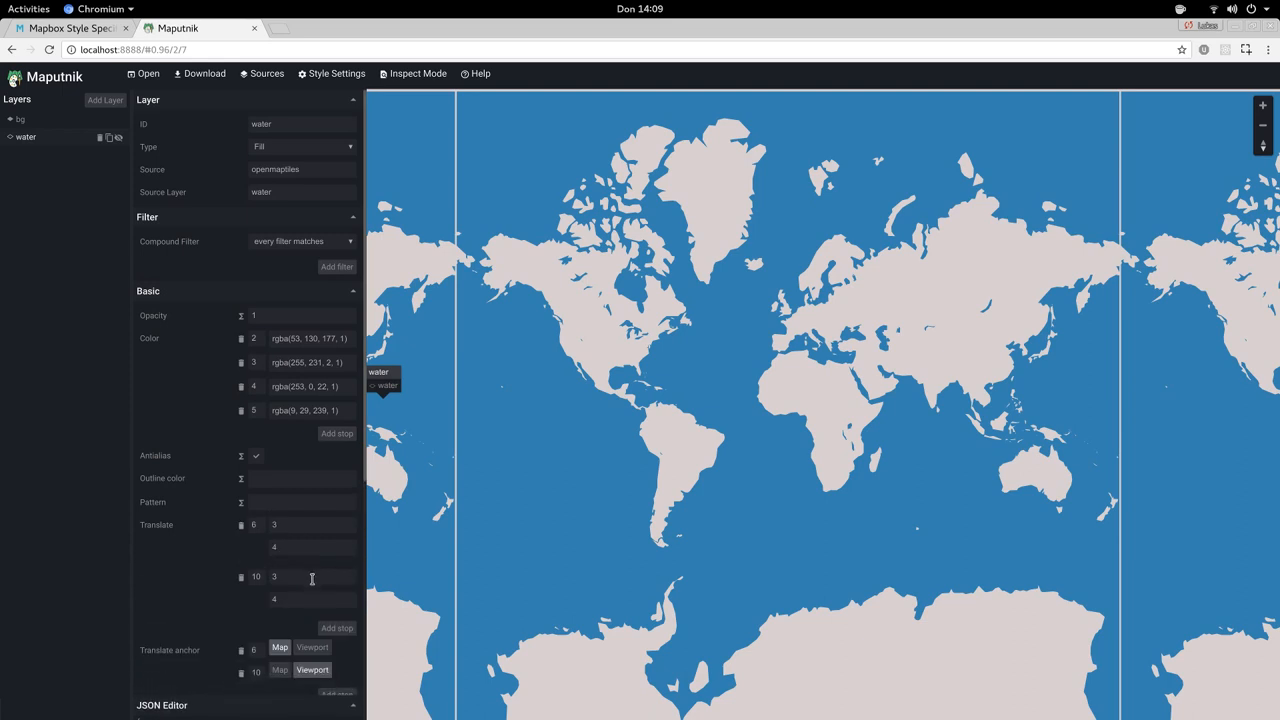
{"action": "mouse_move", "coordinate": [232, 612]}
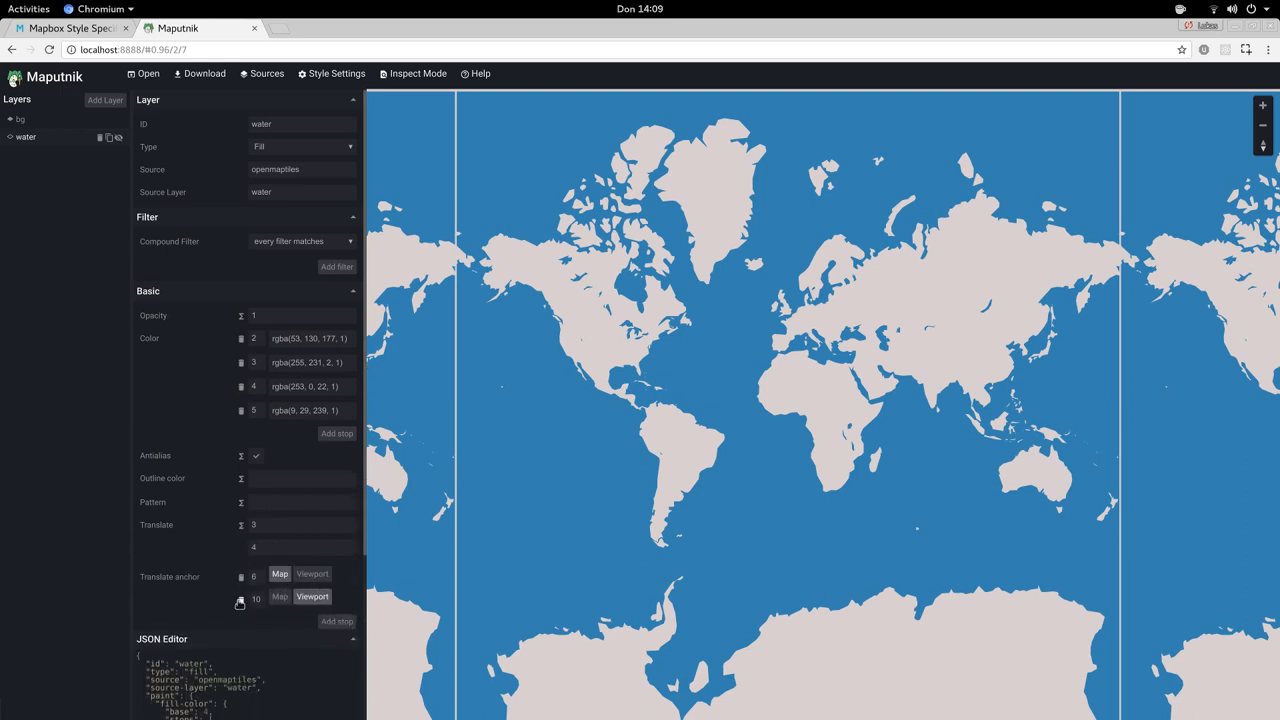
Revert the water fill colour to a single value and reopen the Mapbox Style Spec page.
{"action": "left_click", "coordinate": [240, 362]}
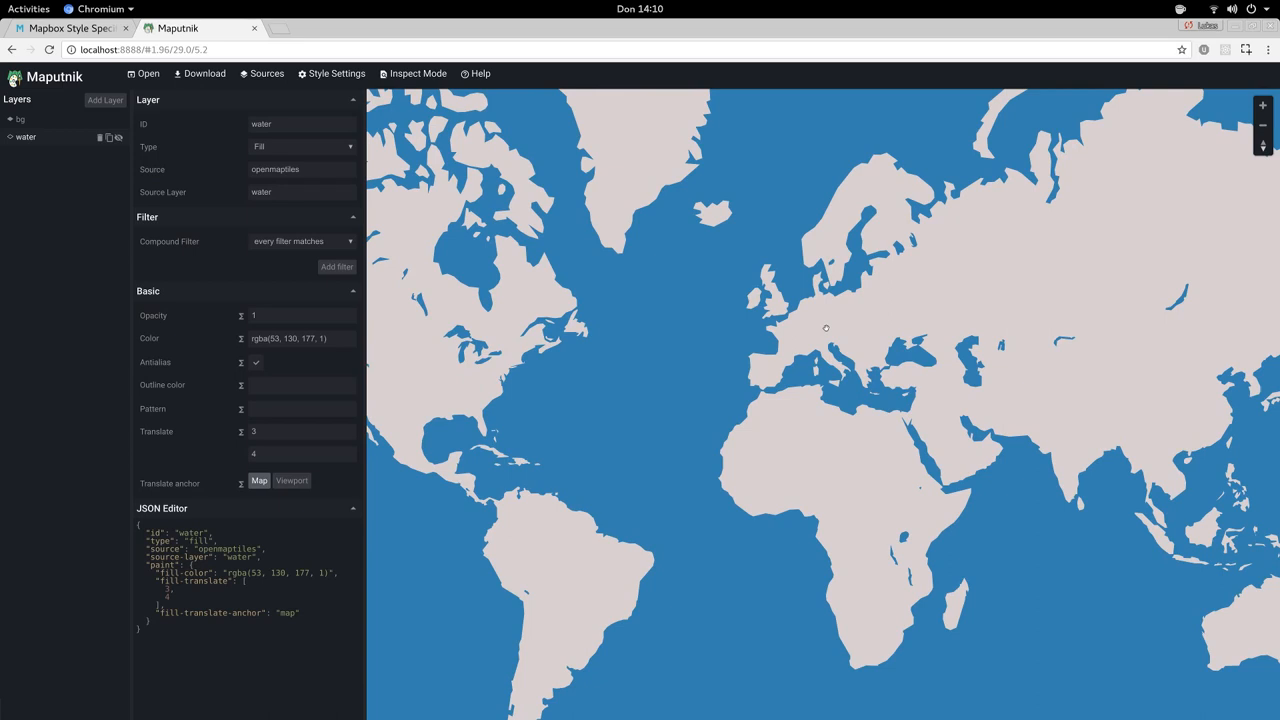
{"action": "mouse_move", "coordinate": [882, 344]}
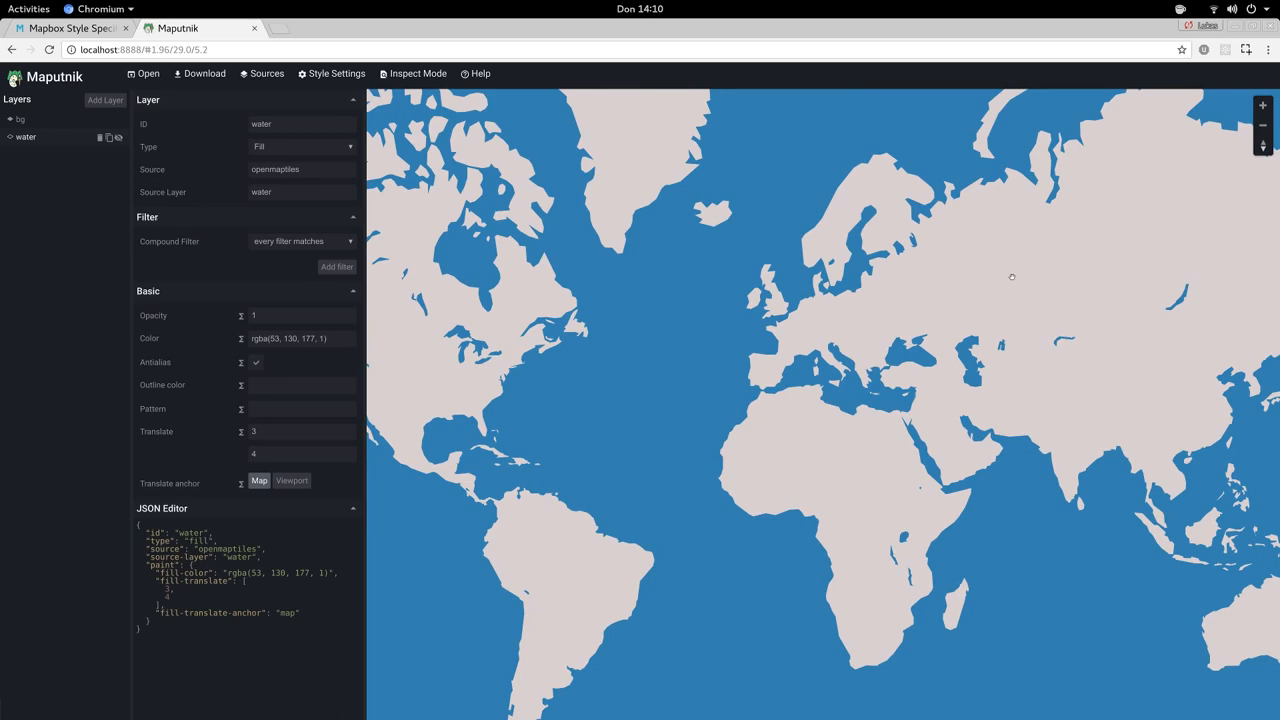
{"action": "mouse_move", "coordinate": [816, 332]}
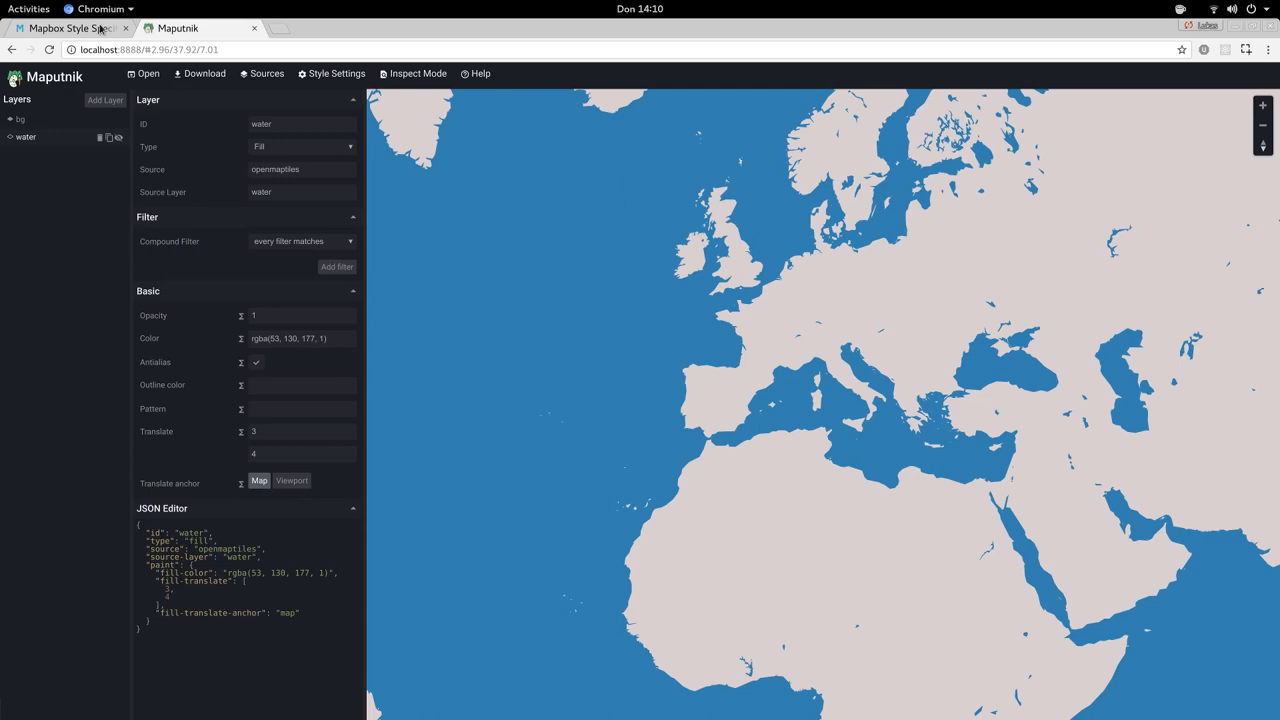
{"action": "left_click", "coordinate": [70, 28]}
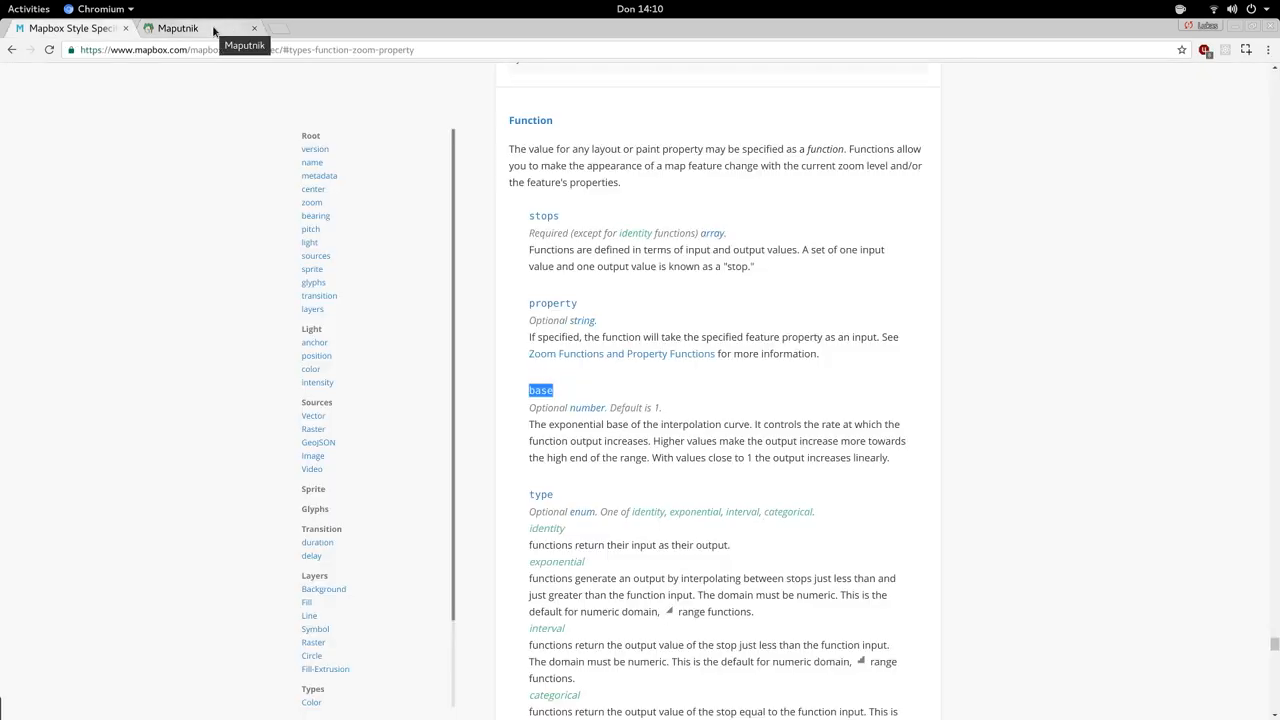